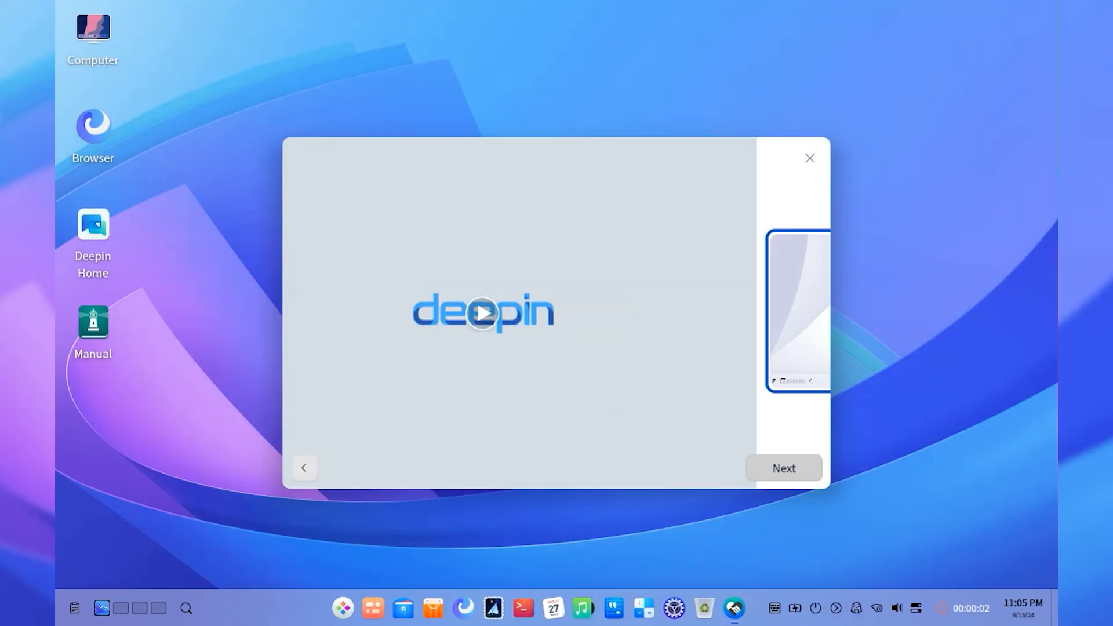
Advance through the welcome guide pages, keeping the Align center dock layout
{"action": "left_click", "coordinate": [783, 467]}
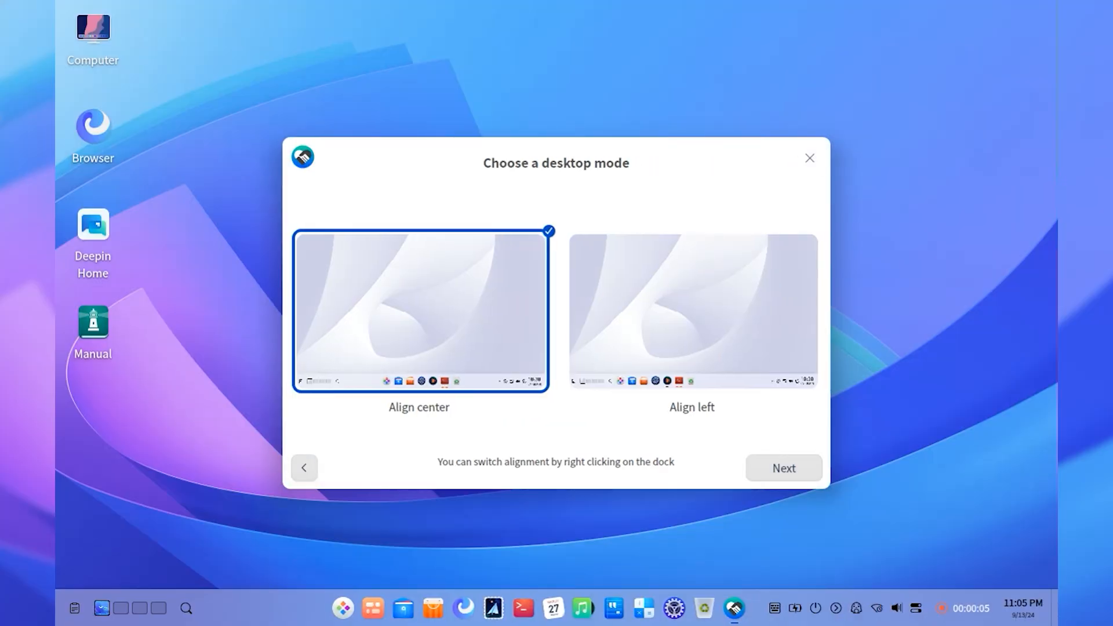
{"action": "left_click", "coordinate": [783, 467]}
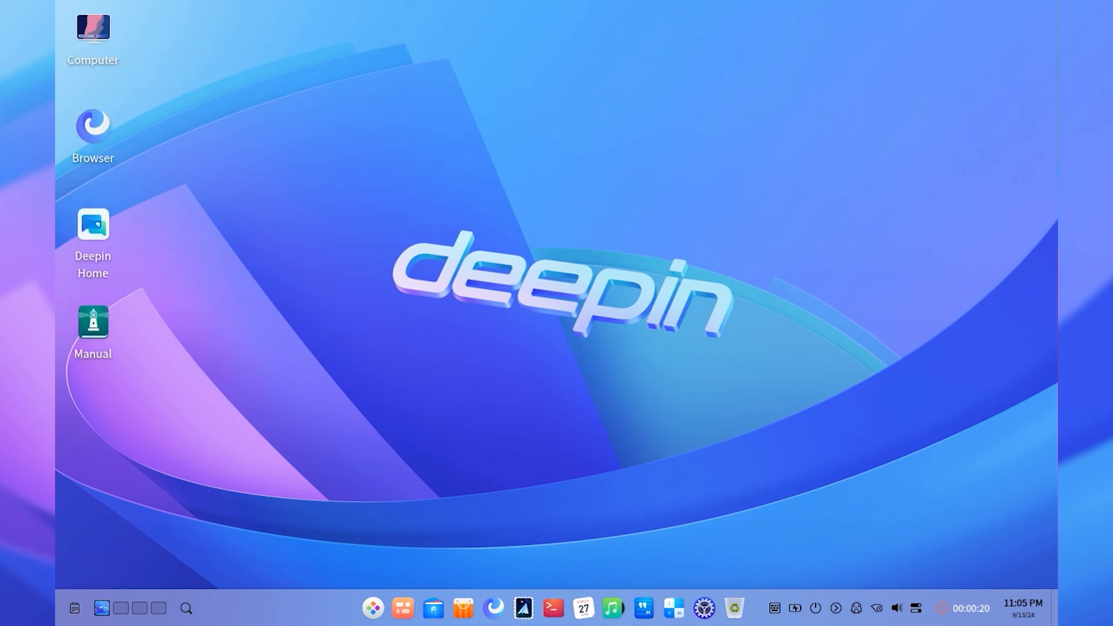
Browse Control Center pages: Display, Default Applications, Personalization and system Updates
{"action": "double_click", "coordinate": [93, 27]}
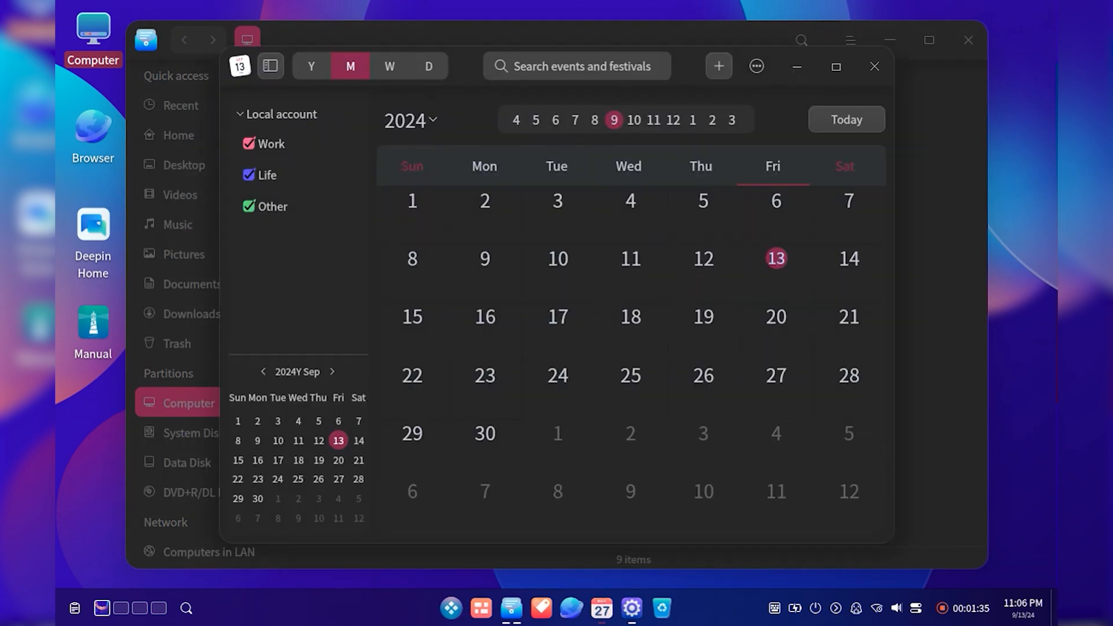
{"action": "left_click", "coordinate": [630, 613]}
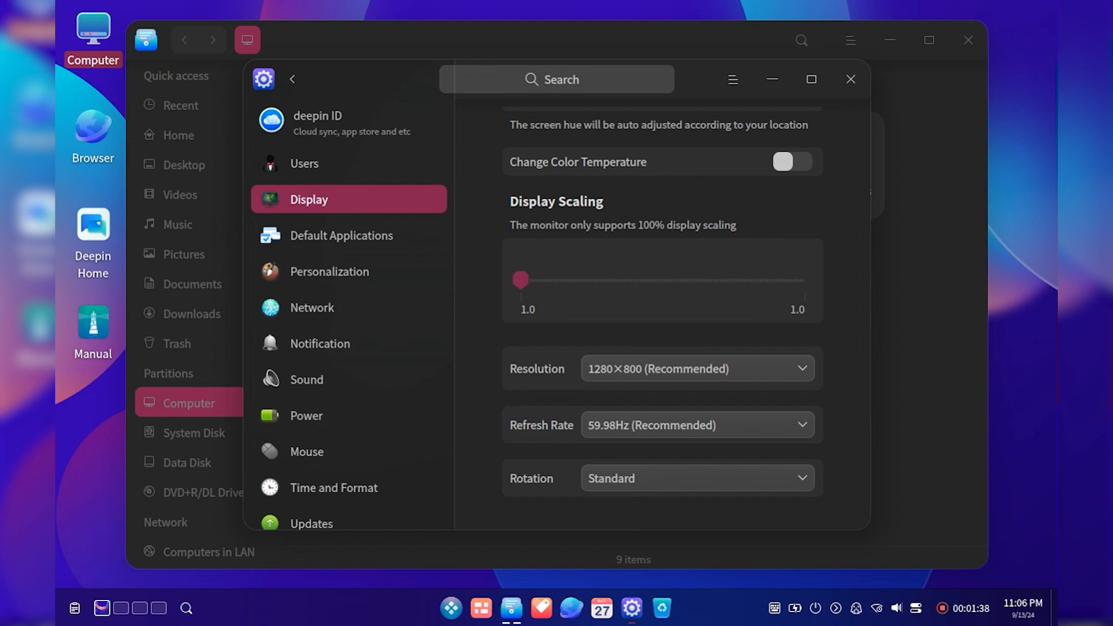
{"action": "left_click", "coordinate": [341, 235]}
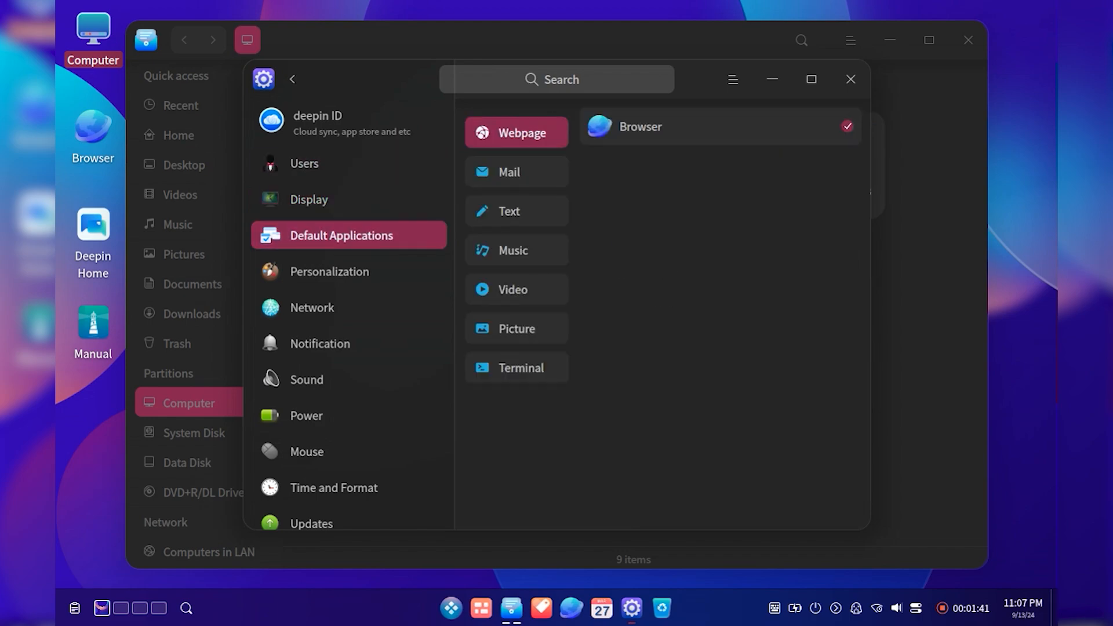
{"action": "left_click", "coordinate": [329, 272]}
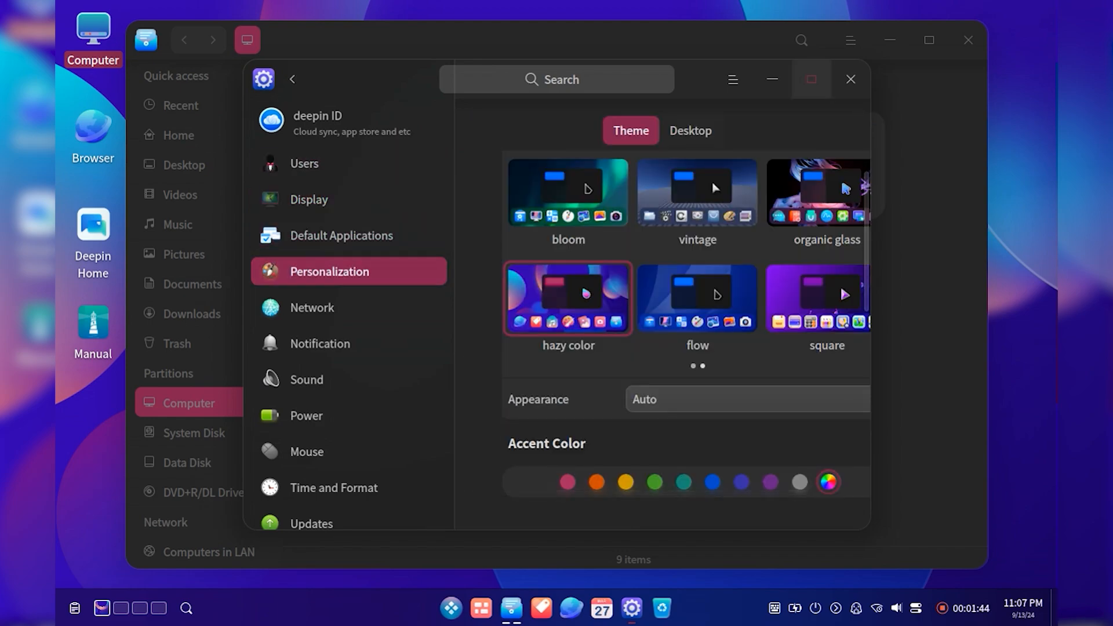
{"action": "left_click", "coordinate": [689, 130]}
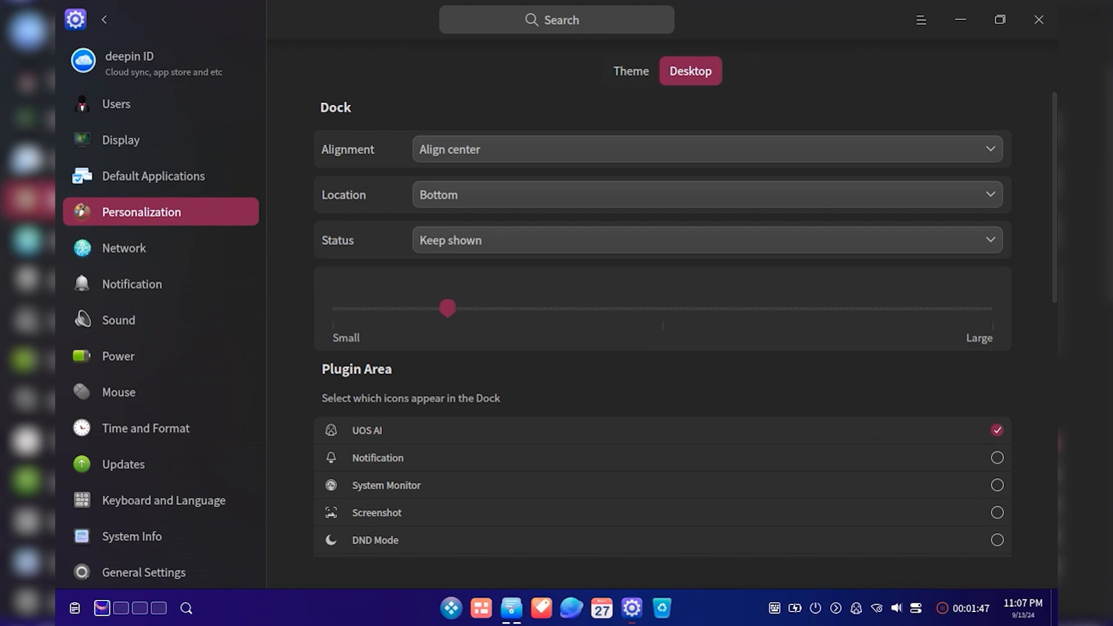
{"action": "scroll", "scroll_direction": "down", "scroll_amount": 3}
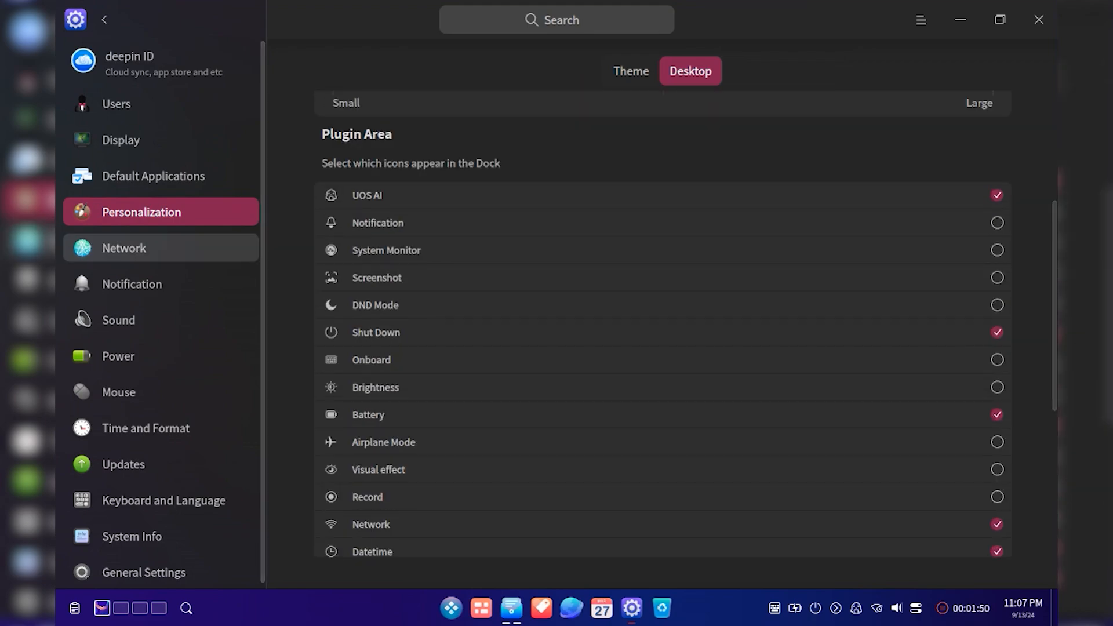
{"action": "left_click", "coordinate": [124, 464]}
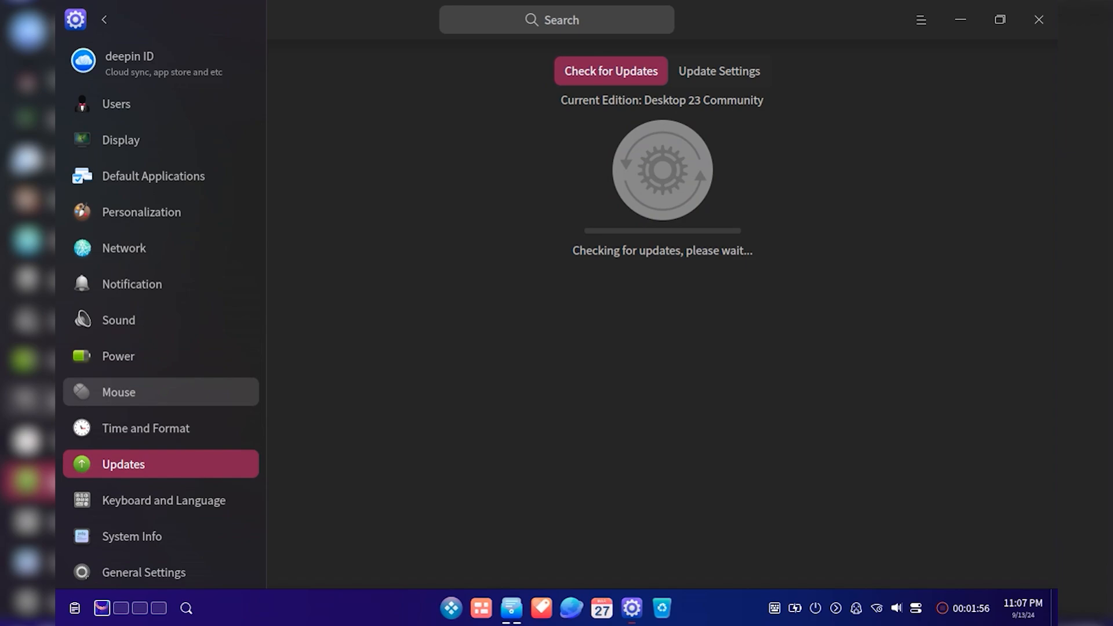
Choose the light macaron theme with blue accent in Personalization > Theme
{"action": "left_click", "coordinate": [142, 211]}
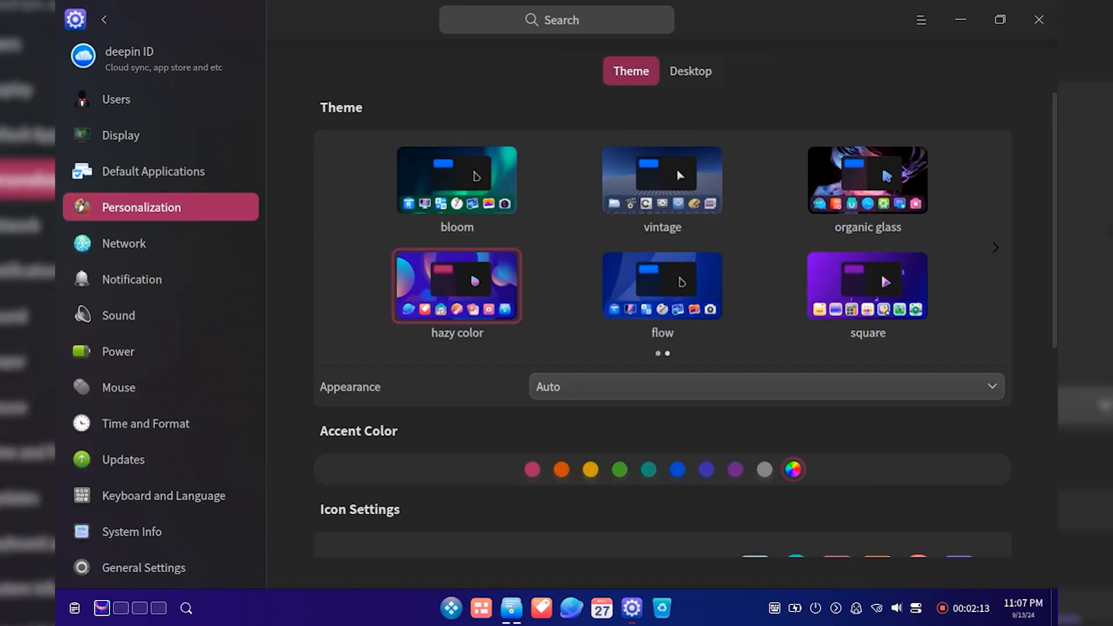
{"action": "left_click", "coordinate": [765, 386]}
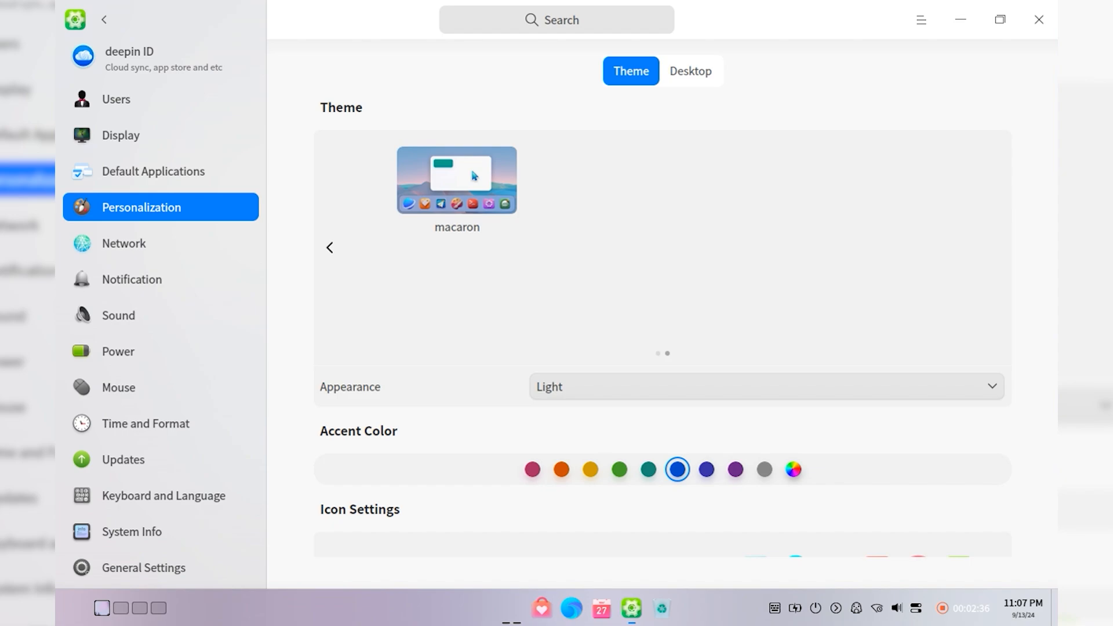
Connect to the password-protected wireless network from the dock, then launch Browser
{"action": "left_click", "coordinate": [647, 470]}
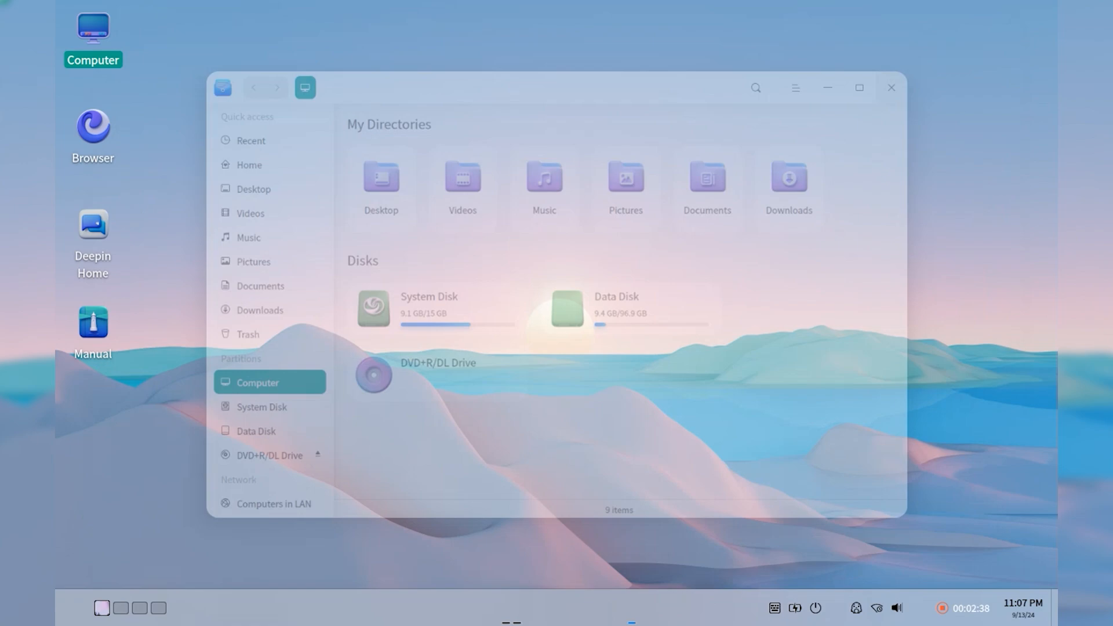
{"action": "left_click", "coordinate": [890, 88]}
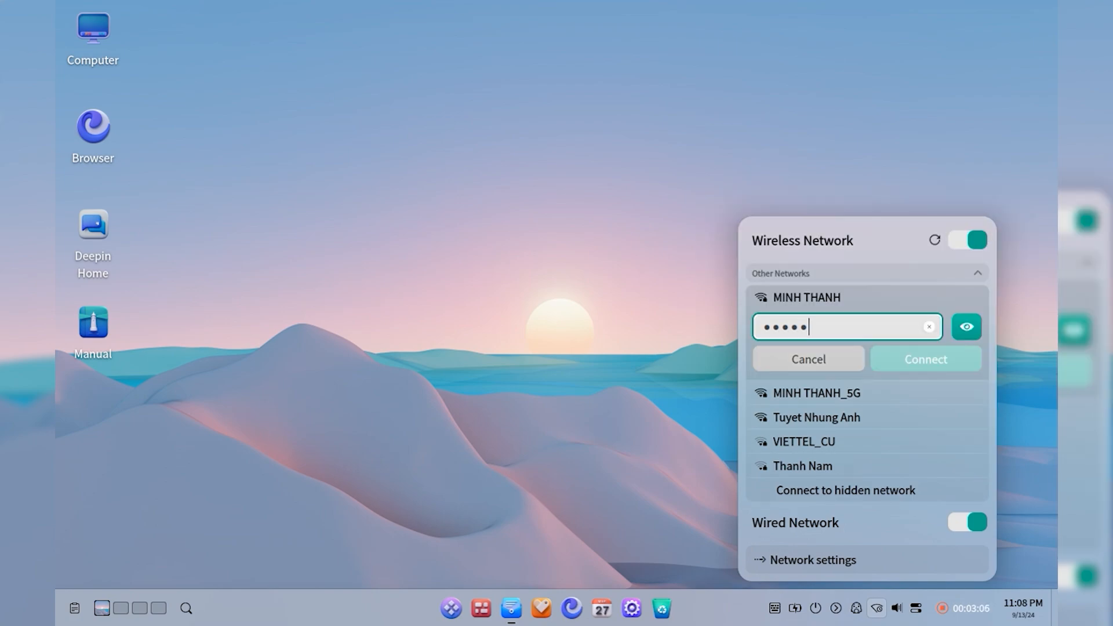
{"action": "left_click", "coordinate": [807, 358]}
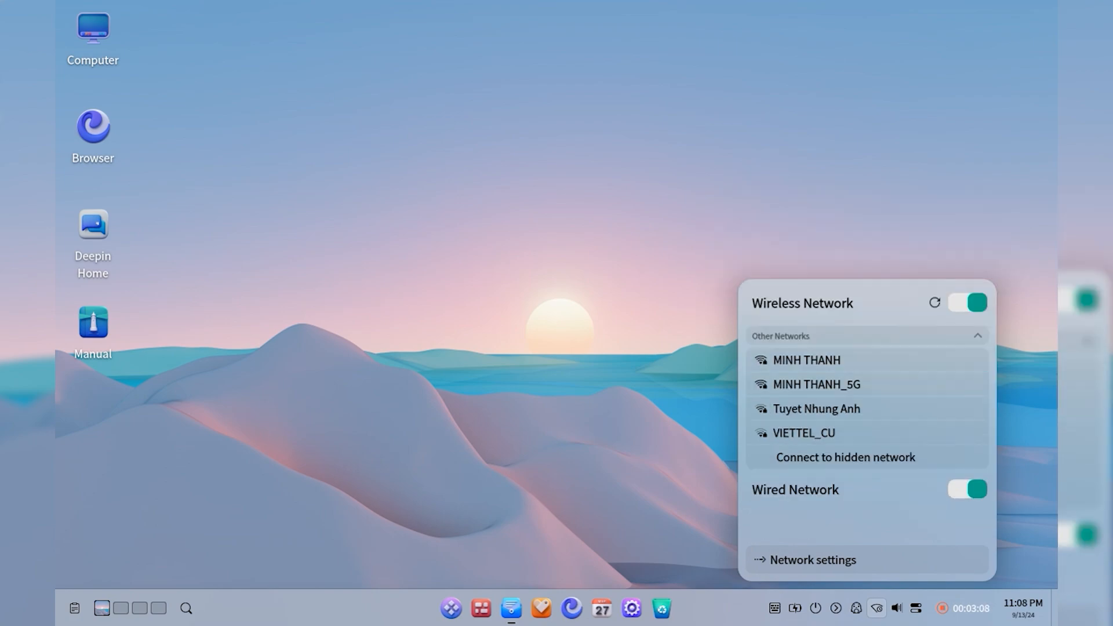
{"action": "left_click", "coordinate": [806, 360]}
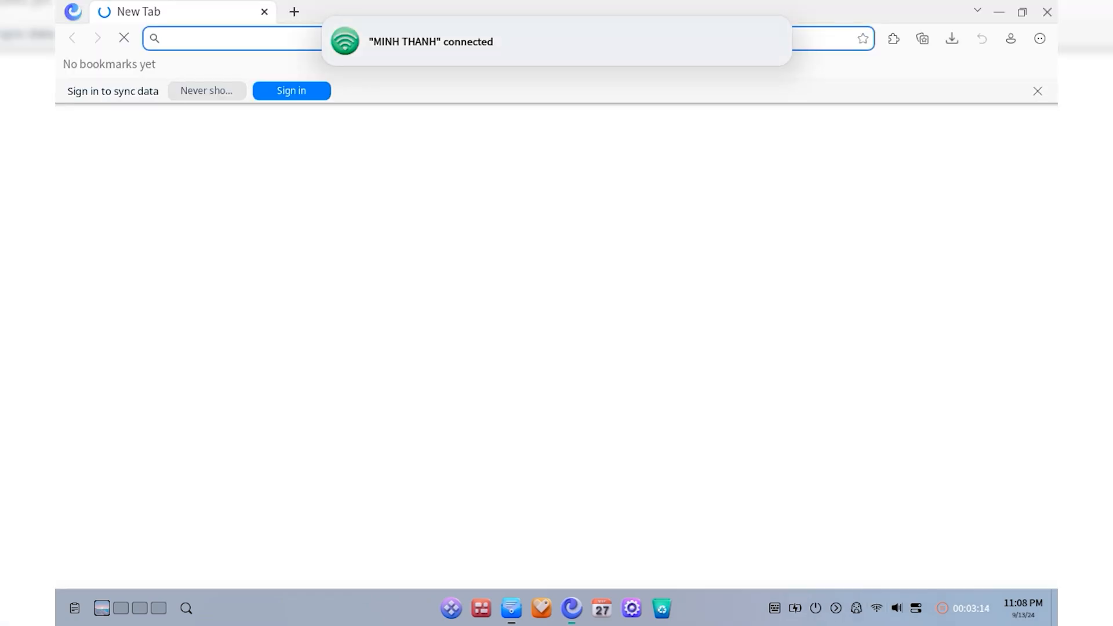
Reach YouTube, play the BABY ANIMALS 4K HDR video and skip its sponsored ad
{"action": "type", "text": "youtube.com/watch?v=y6N8u4OGgXk"}
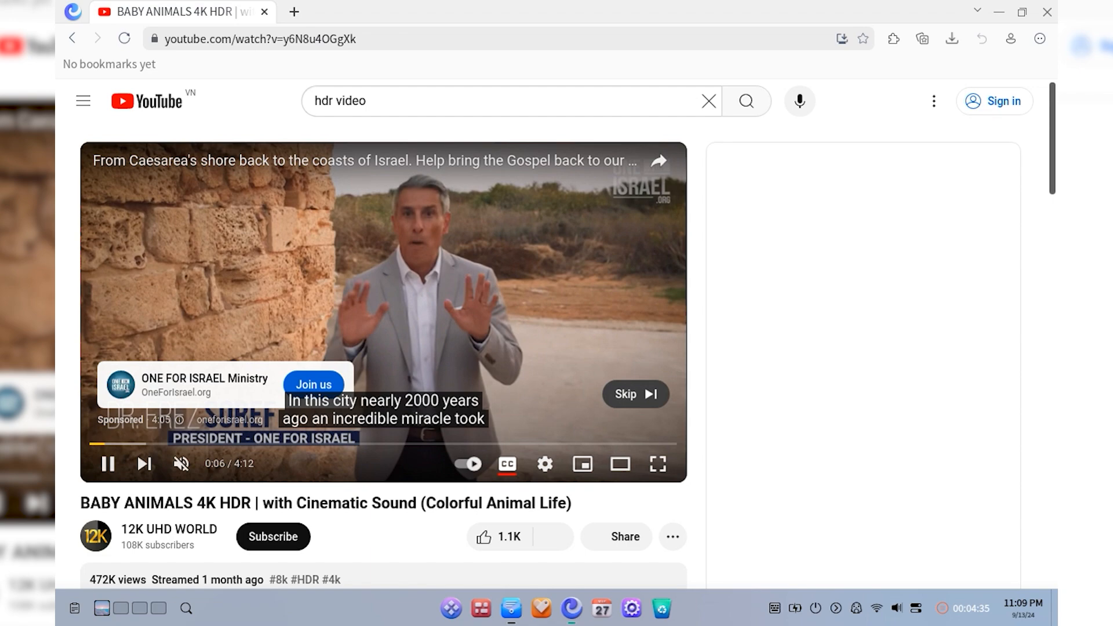
{"action": "left_click", "coordinate": [625, 394]}
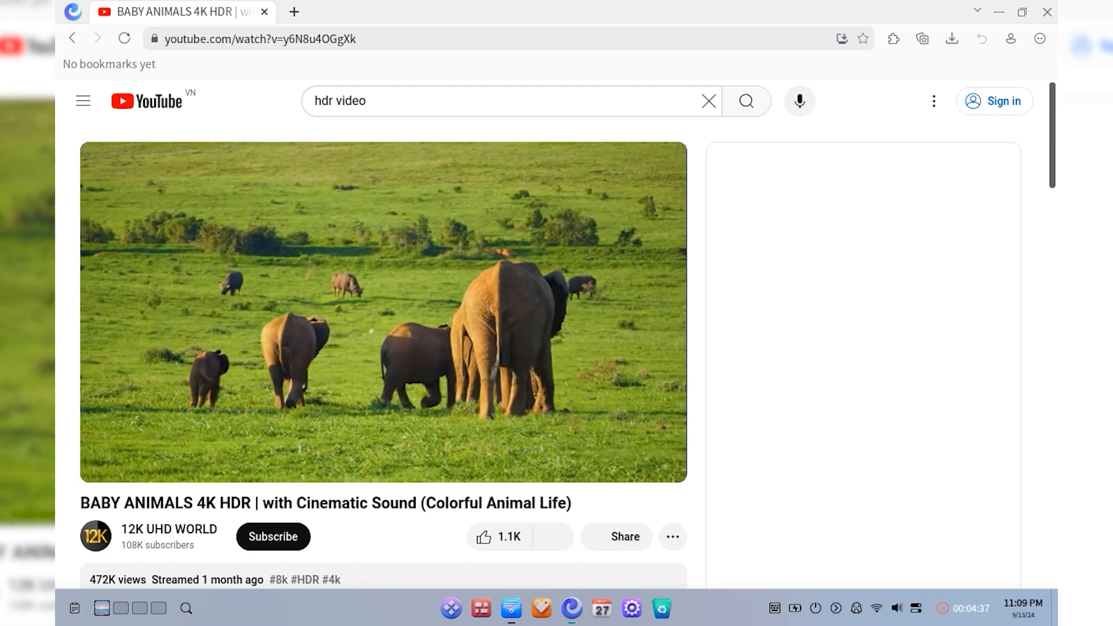
{"action": "left_click", "coordinate": [384, 312]}
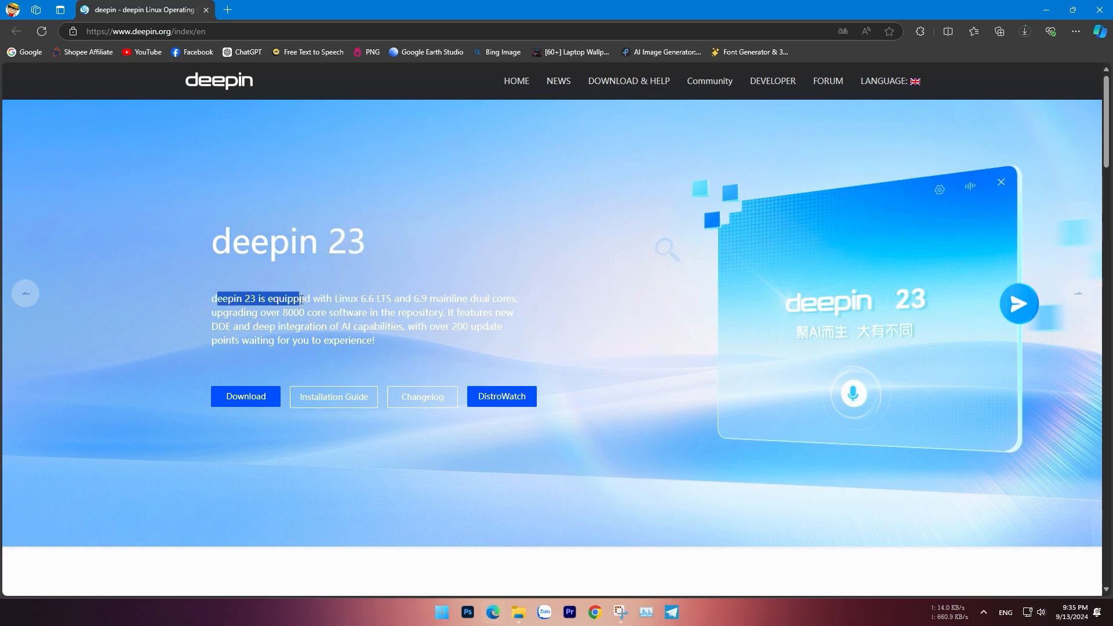
From DOWNLOAD & HELP reach ISO Download and choose the Google Drive mirror under X86
{"action": "left_click", "coordinate": [628, 82]}
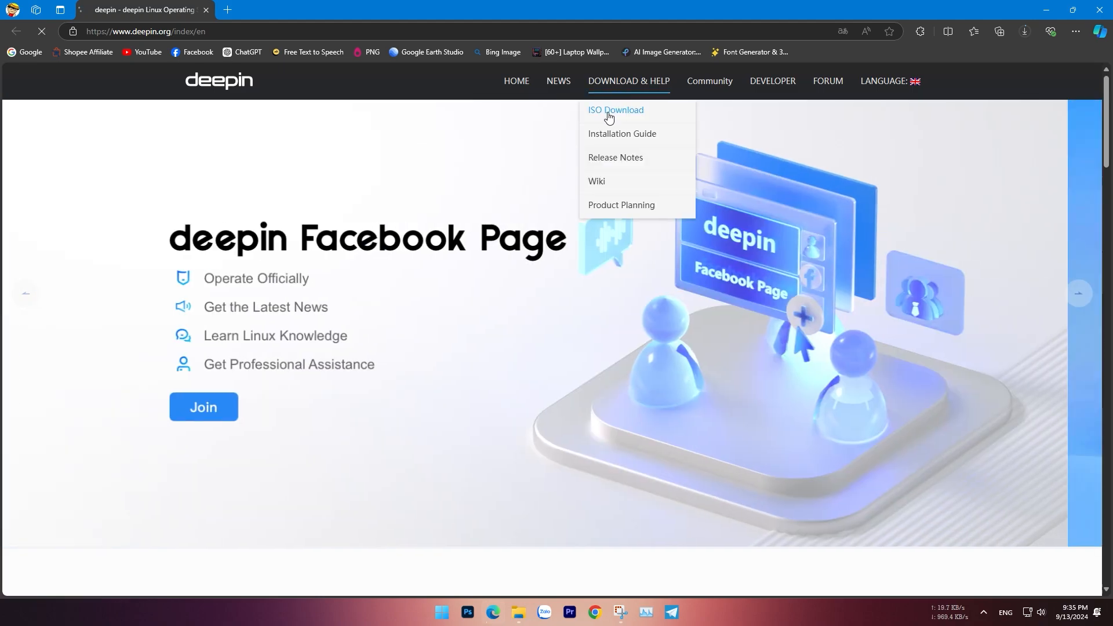
{"action": "left_click", "coordinate": [616, 112]}
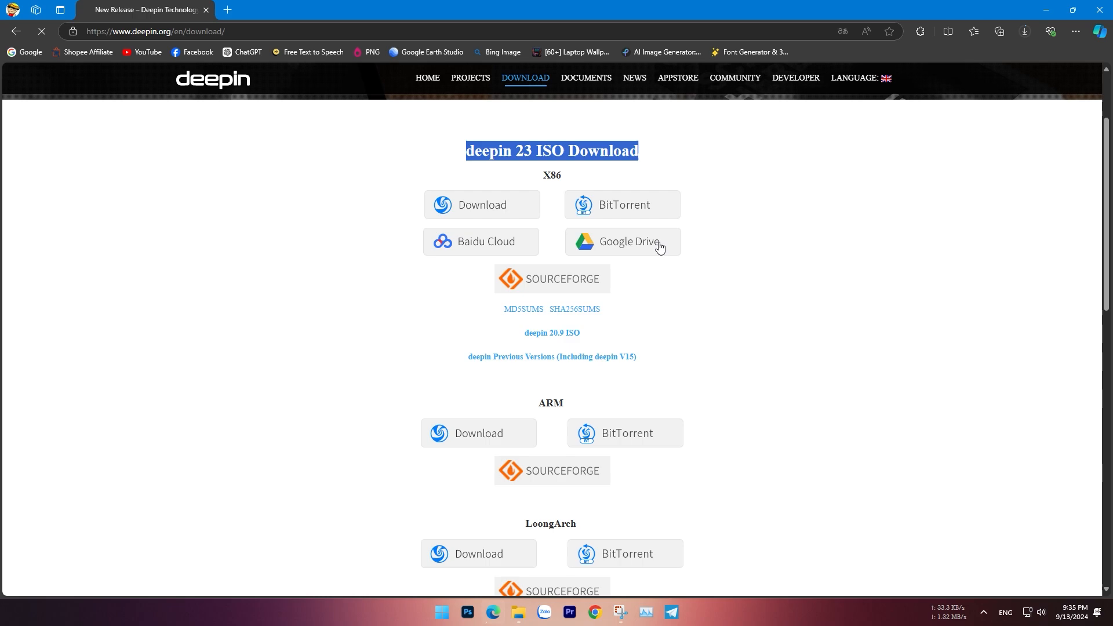
{"action": "left_click", "coordinate": [621, 241]}
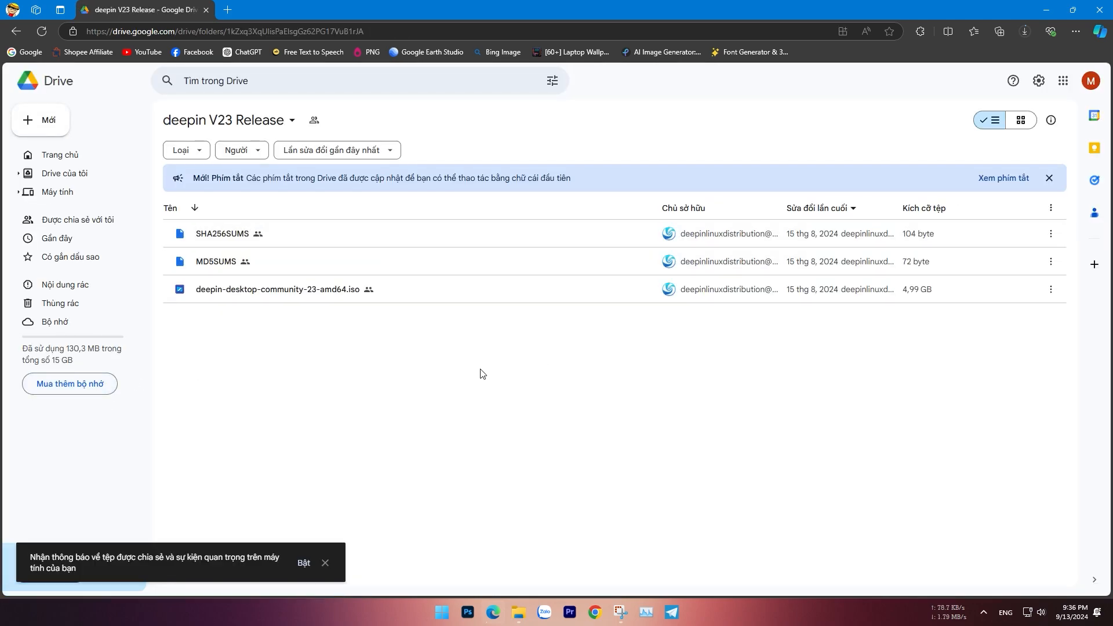
{"action": "mouse_move", "coordinate": [486, 381]}
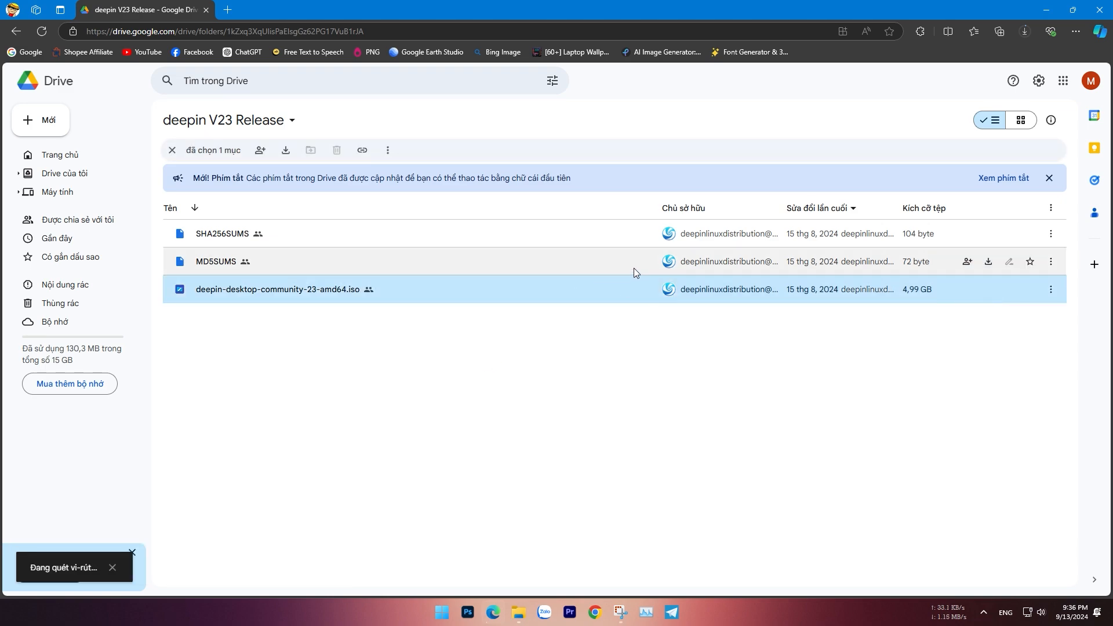
Download deepin-desktop-community-23-amd64.iso from the Drive toolbar
{"action": "left_click", "coordinate": [285, 149]}
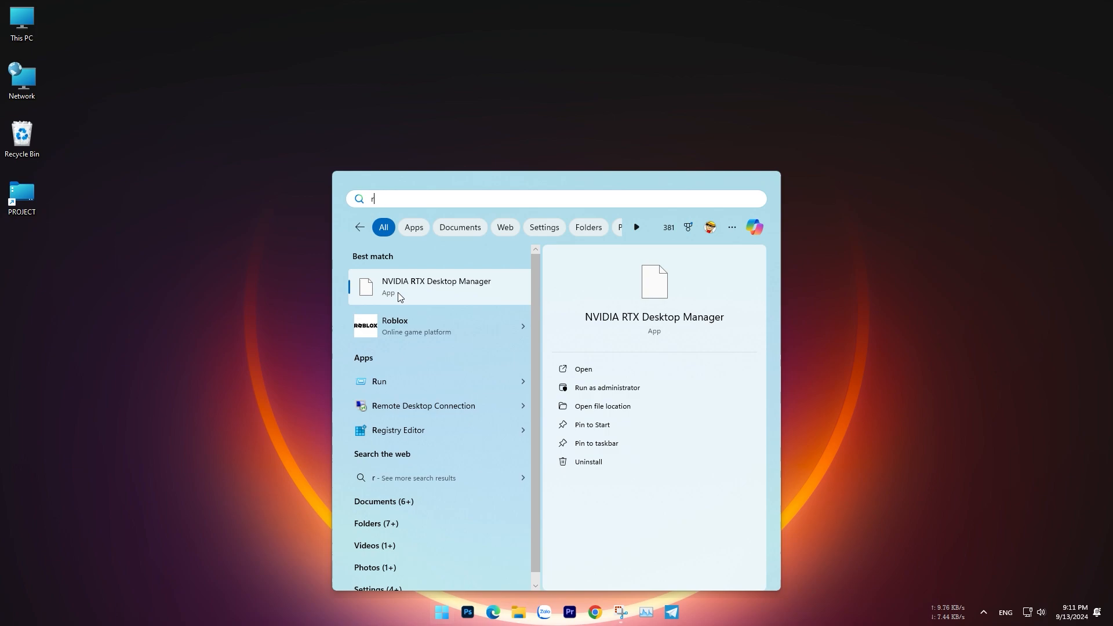
Launch Rufus from Start search and load the AstroOS 11 24H2 ISO image
{"action": "type", "text": "un"}
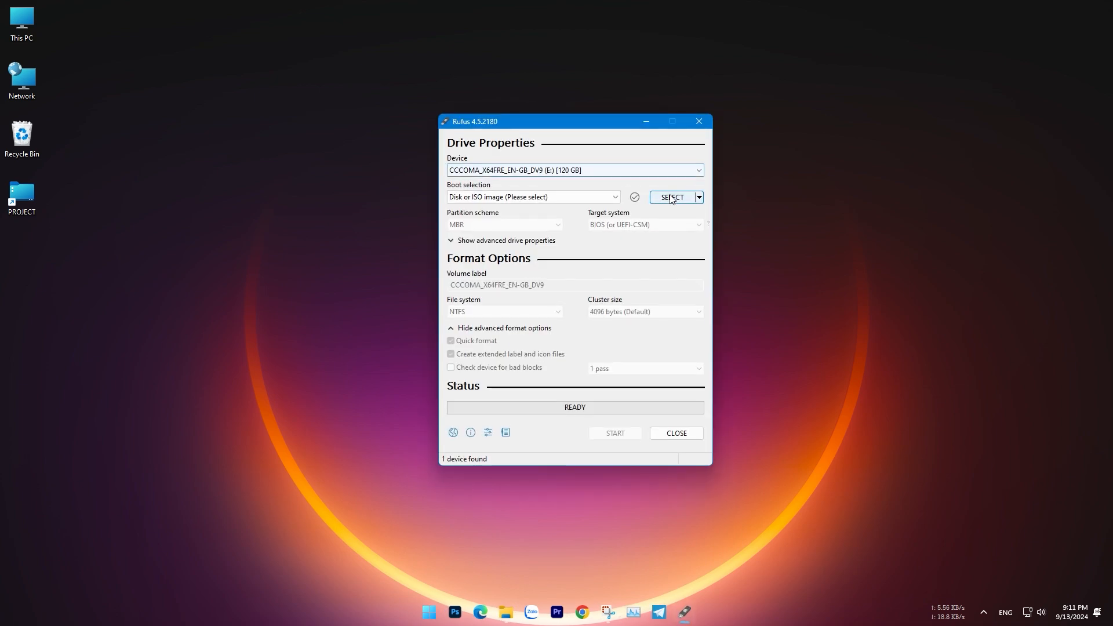
{"action": "left_click", "coordinate": [670, 197]}
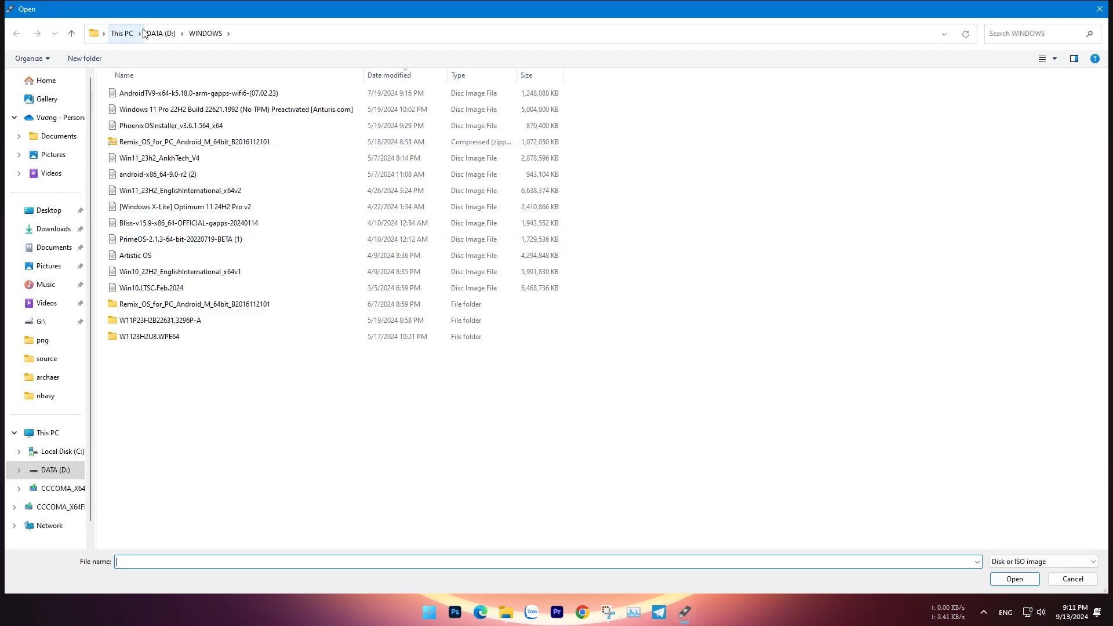
{"action": "left_click", "coordinate": [53, 228]}
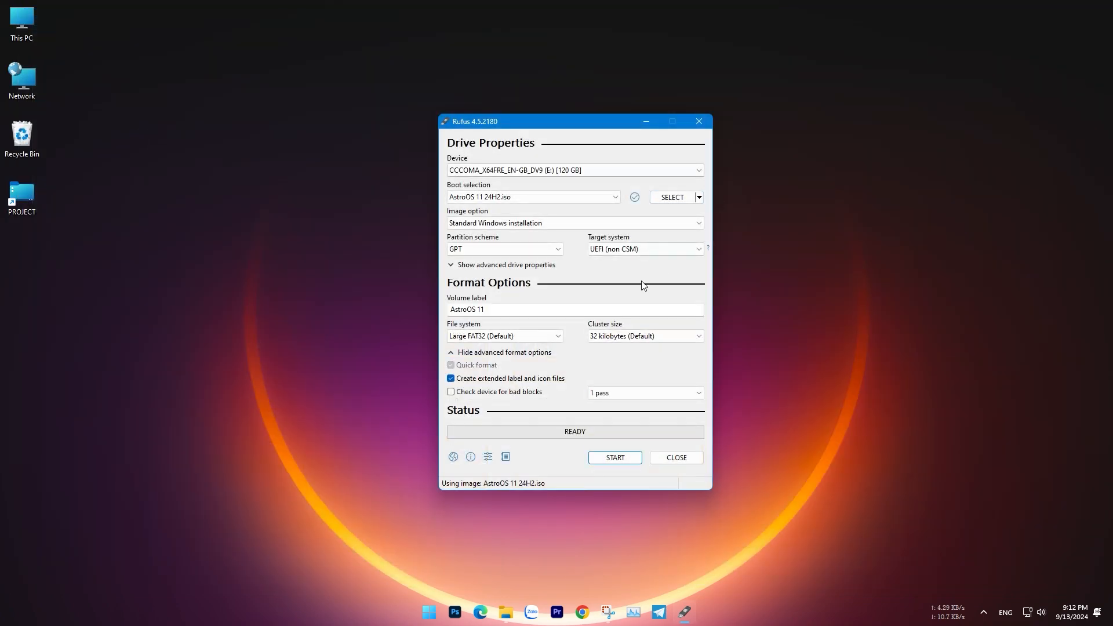
Set the partition scheme to MBR and start writing, confirming the USB data erase
{"action": "left_click", "coordinate": [504, 249]}
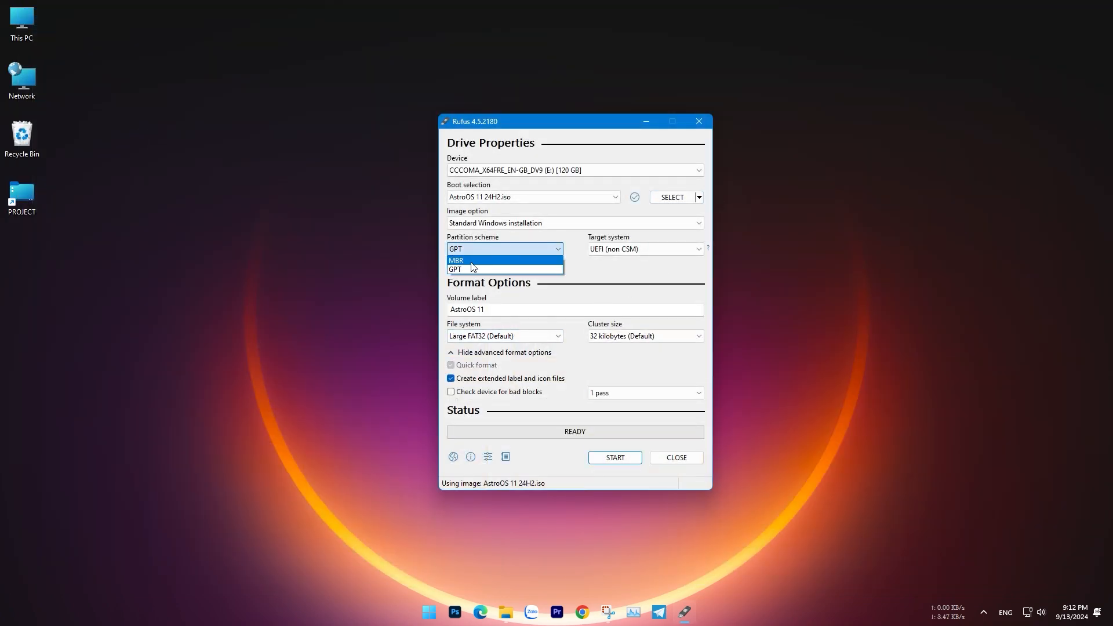
{"action": "left_click", "coordinate": [456, 261]}
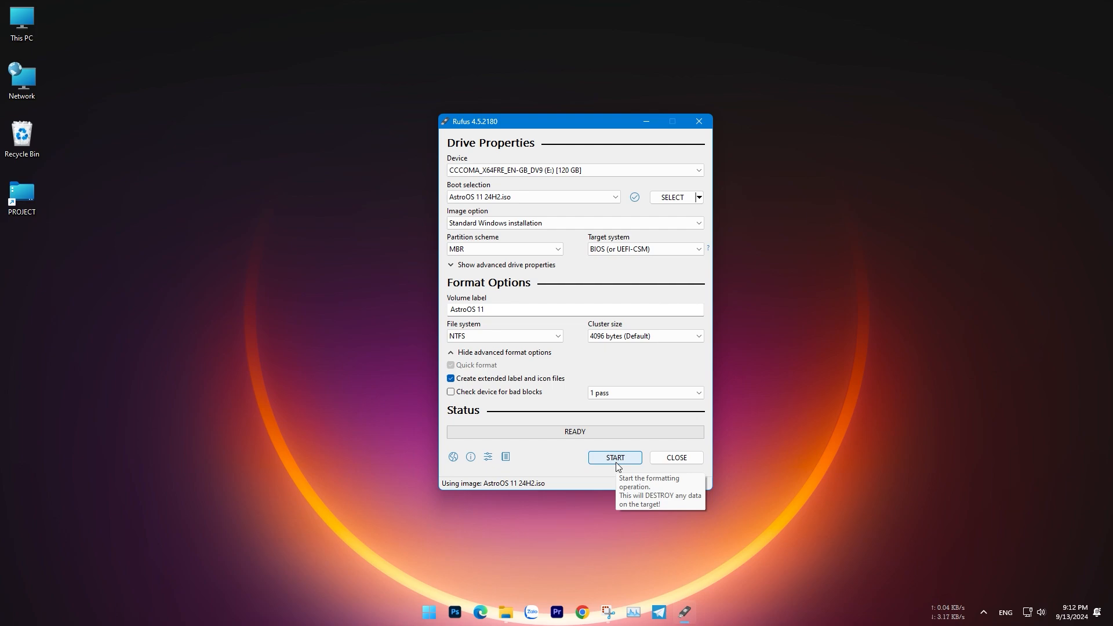
{"action": "left_click", "coordinate": [615, 457]}
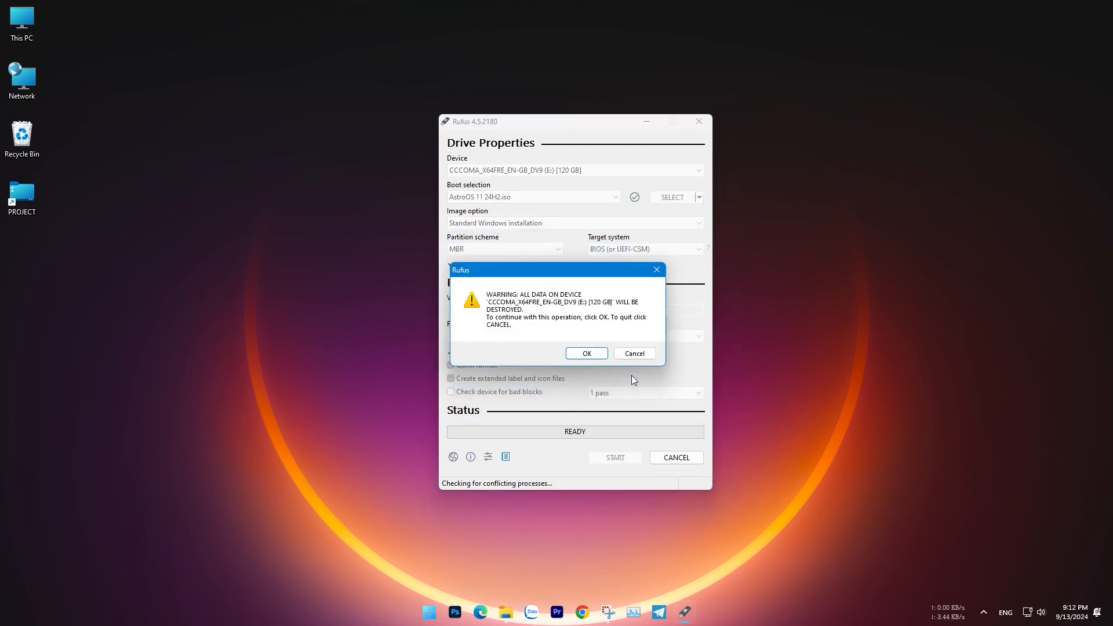
{"action": "left_click", "coordinate": [586, 352]}
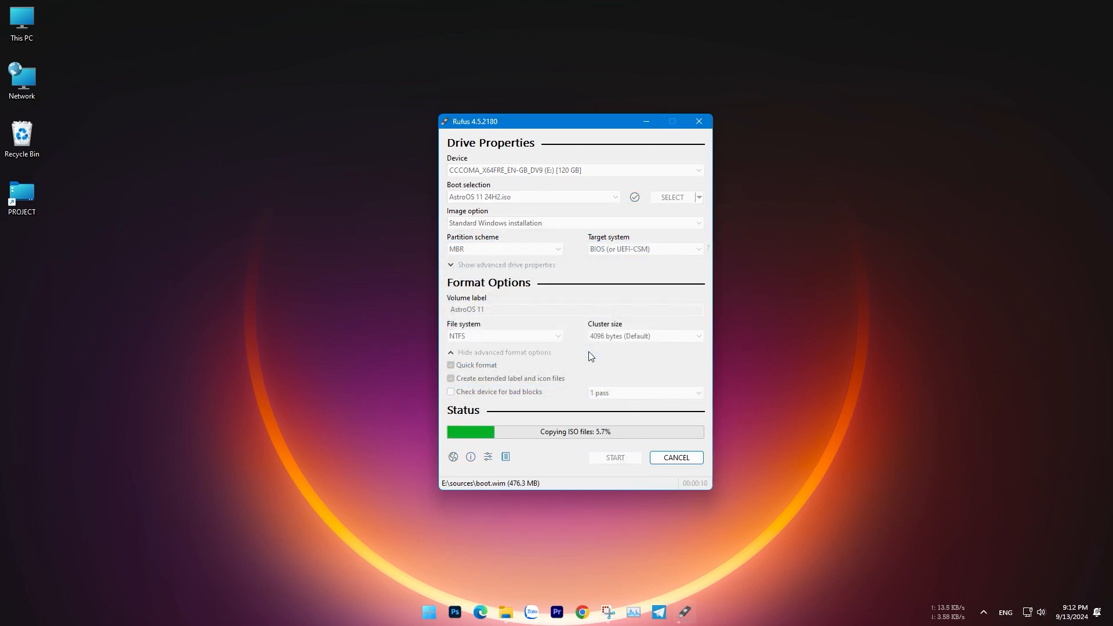